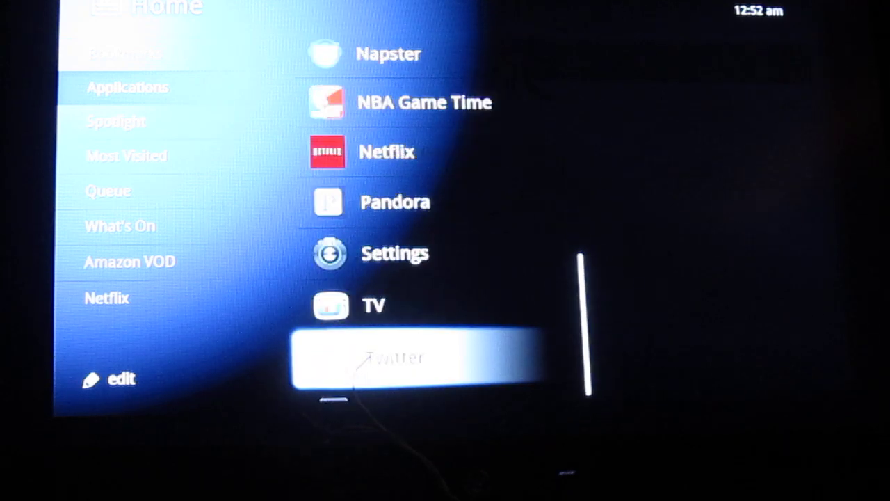
- Launch Android Market and scroll its Featured list down to Groupon, HotelPal and Rdio
scroll(down, 3)
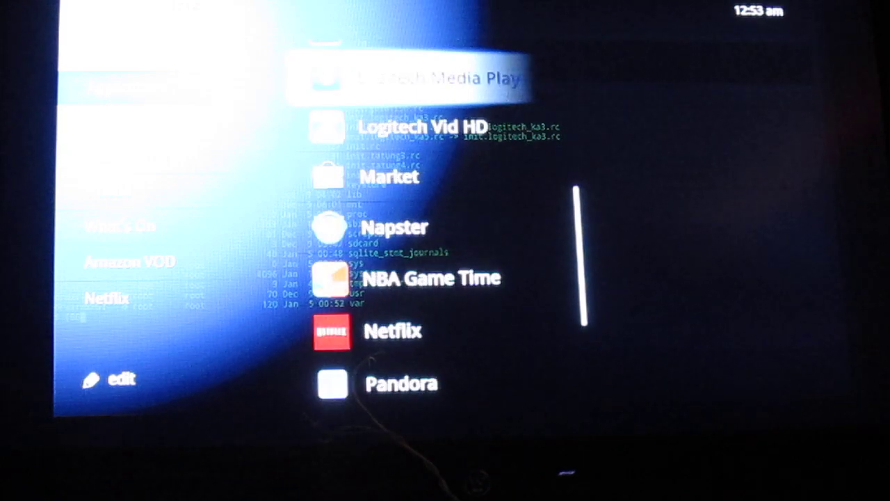
click(384, 175)
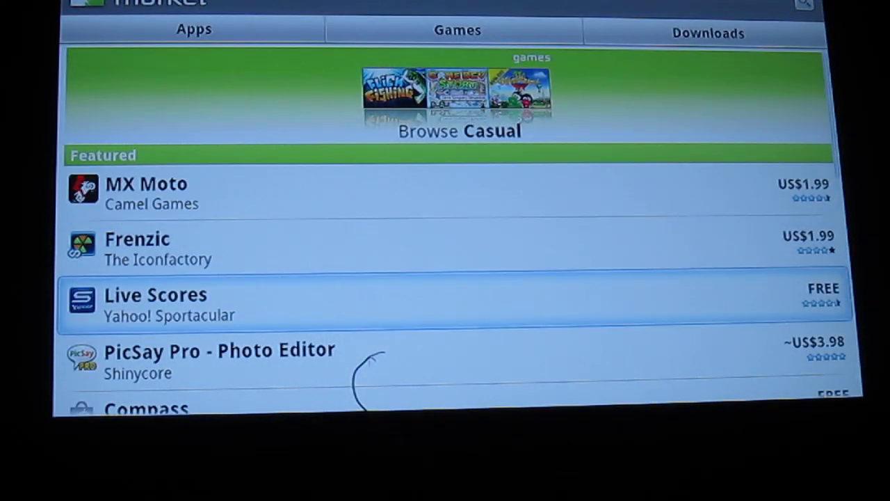
scroll(down, 3)
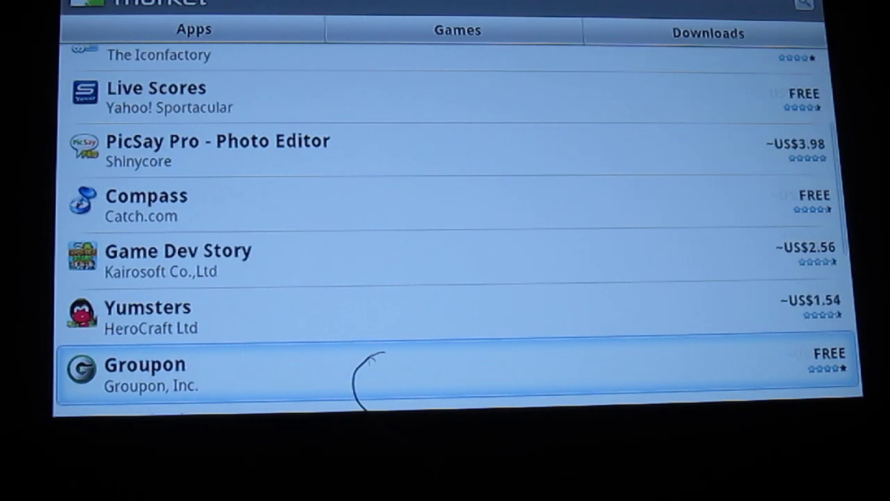
scroll(down, 3)
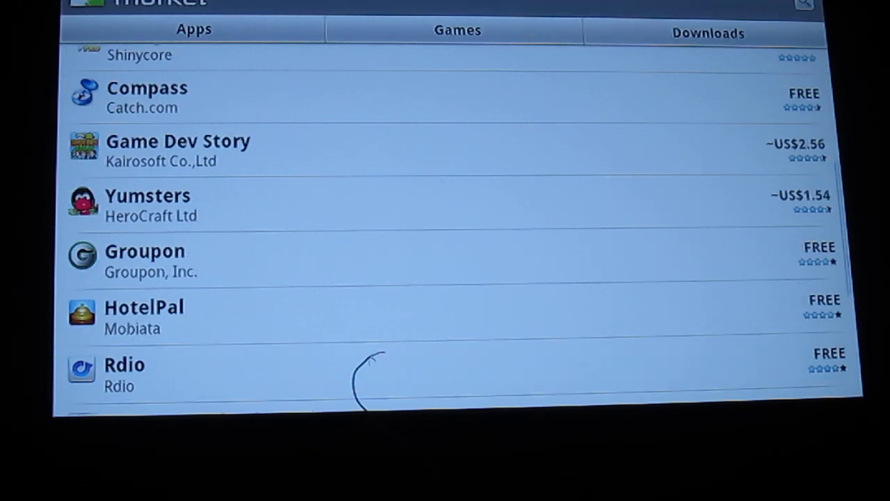